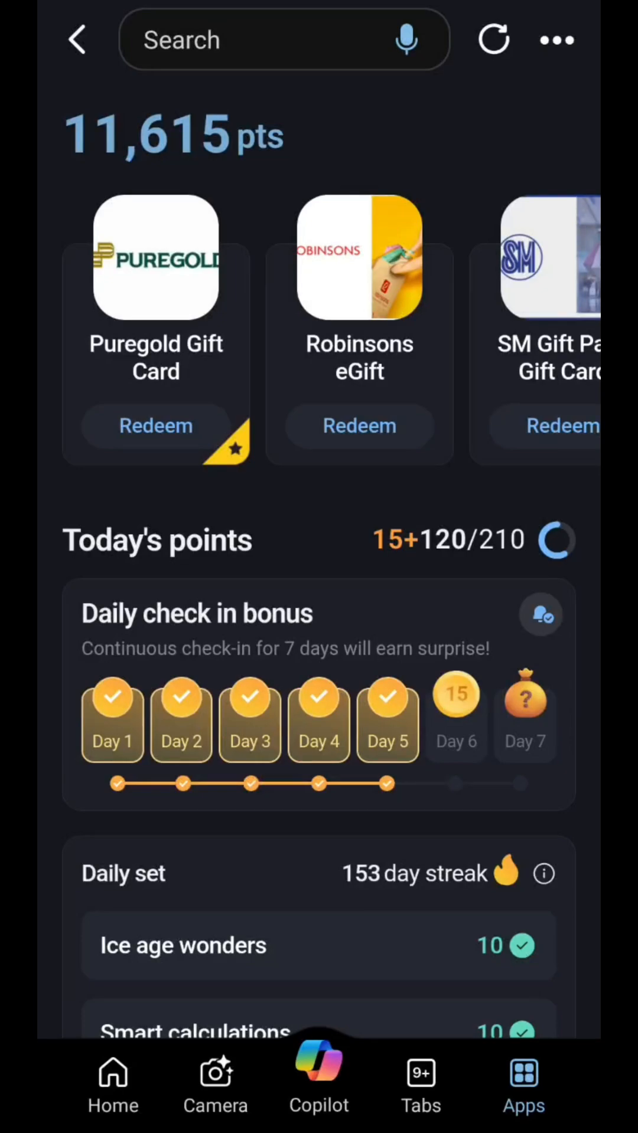
Step: Browse the Rewards dashboard to the Puregold Gift Card and open its product page
scroll("down", 3)
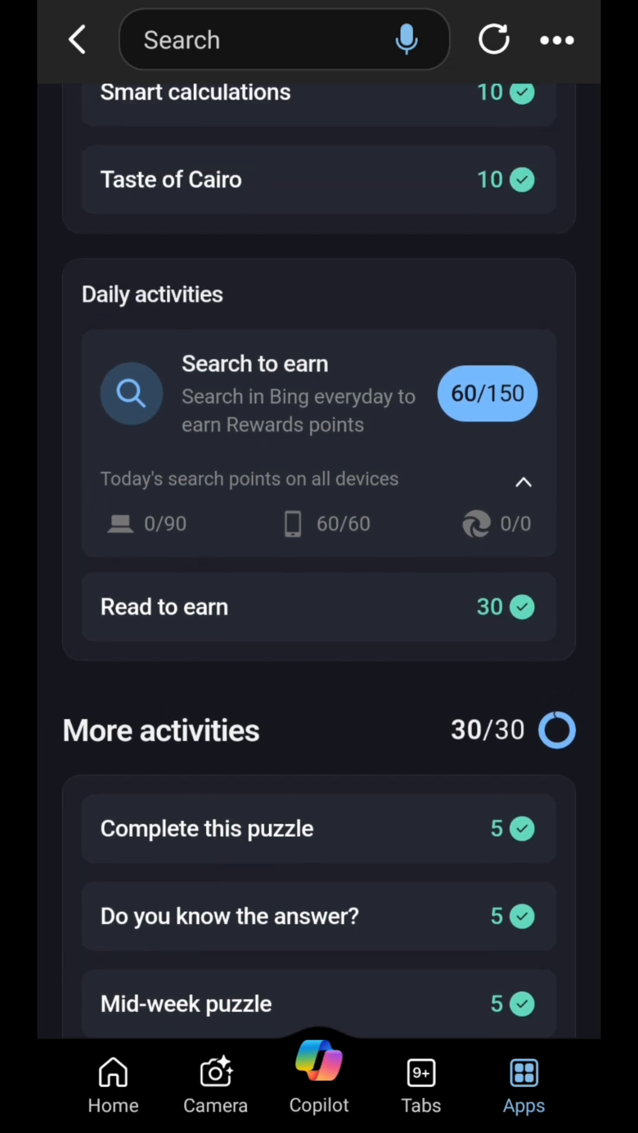
scroll("up", 3)
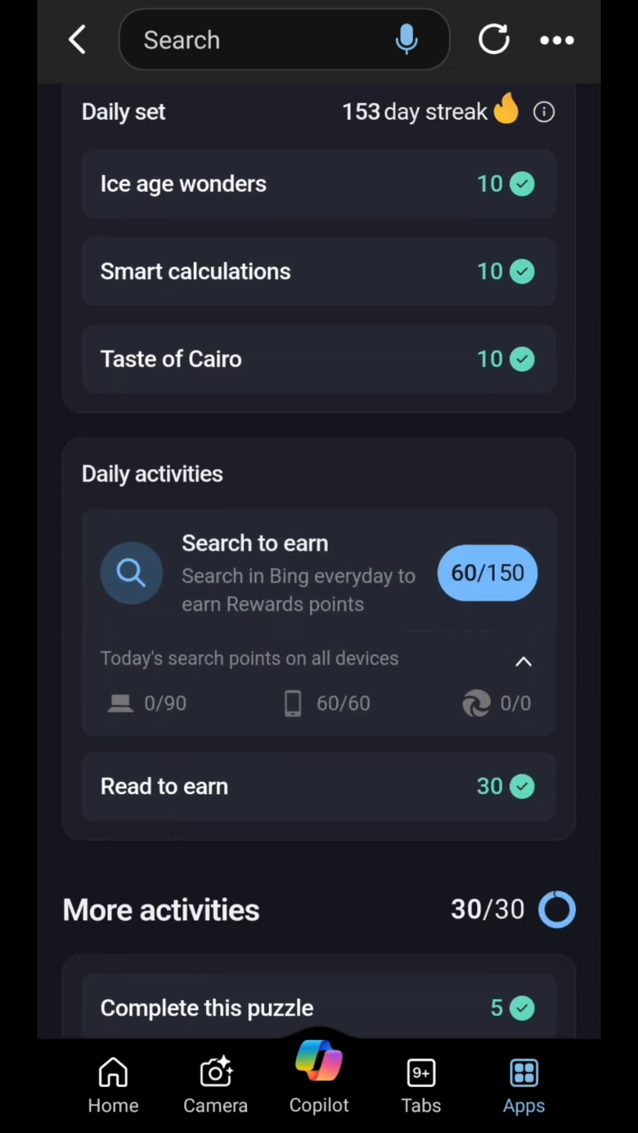
scroll("up", 3)
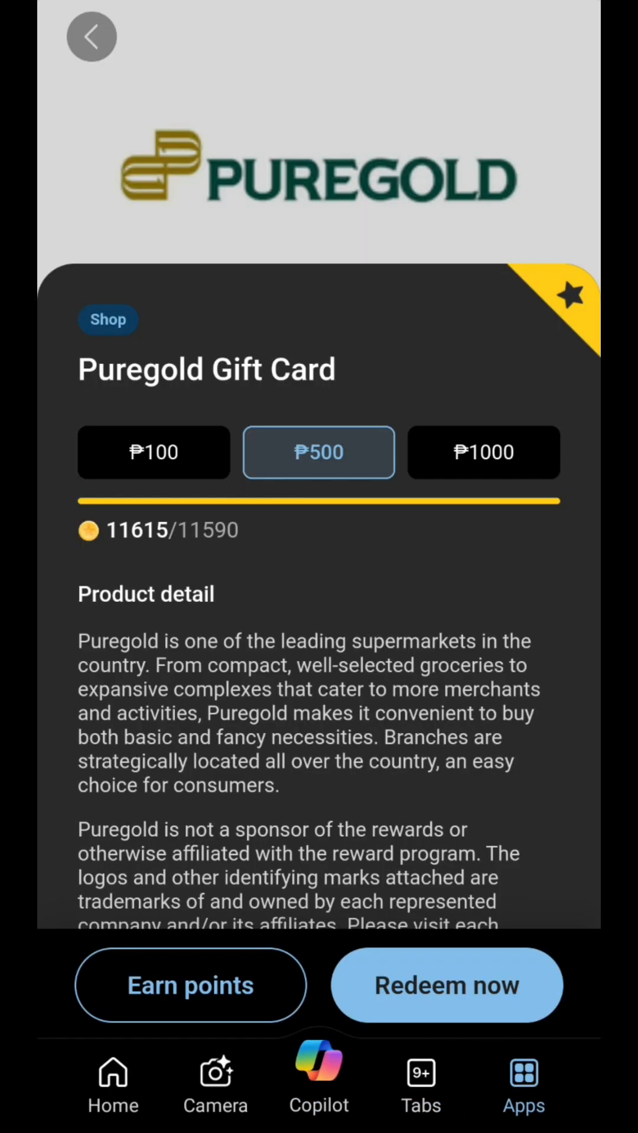
Step: Start redeeming the ₱500 Puregold Gift Card with Redeem now
scroll("up", 3)
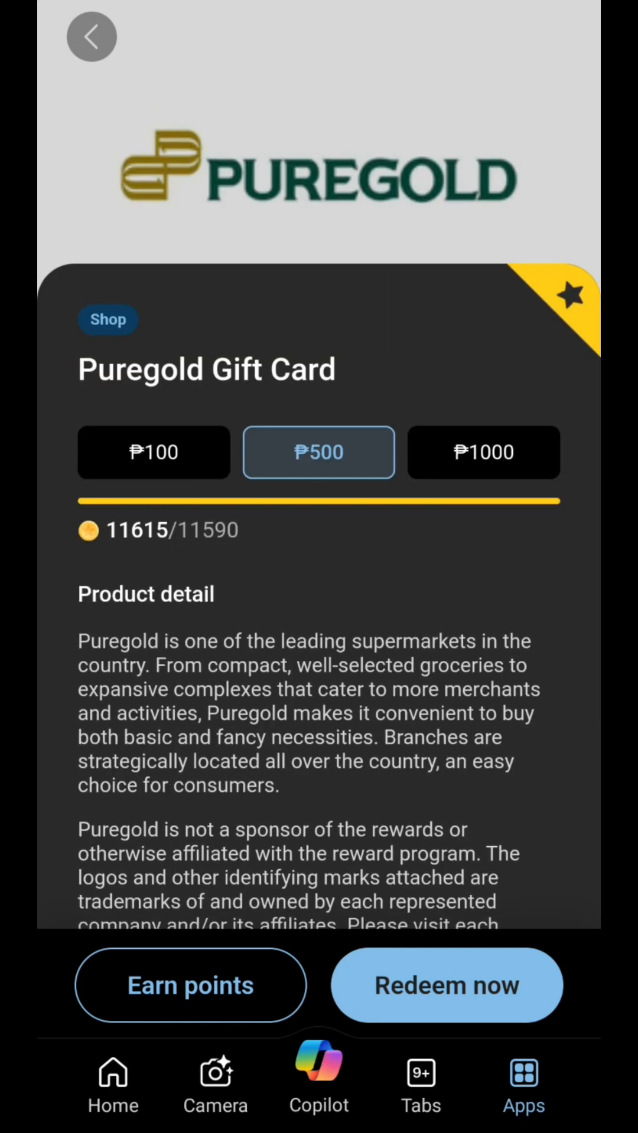
left_click(445, 984)
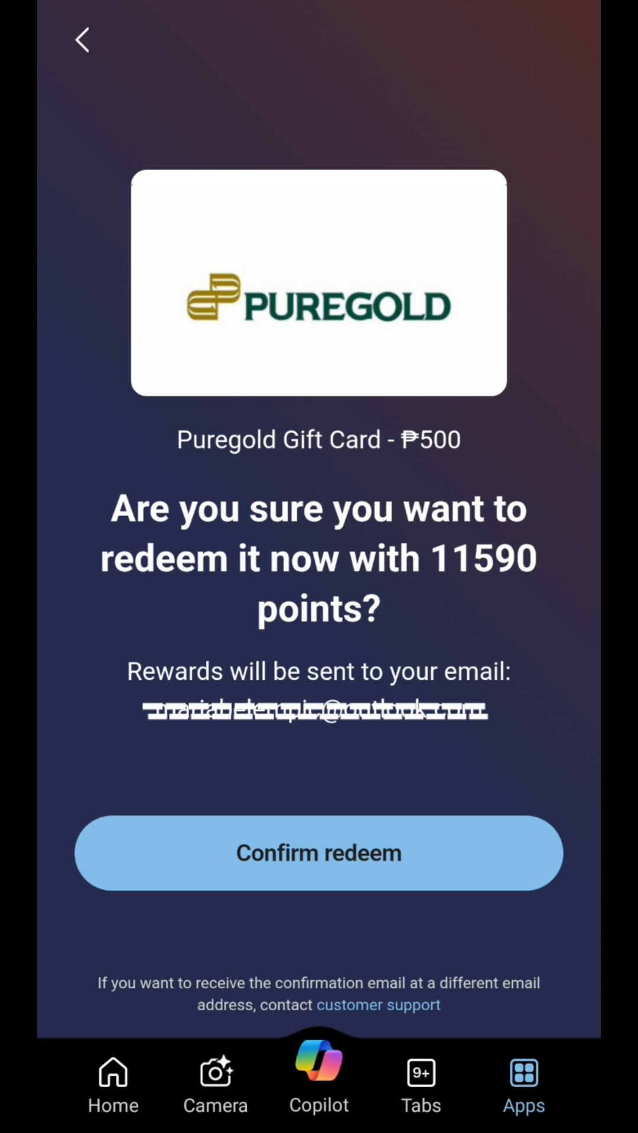
Step: Confirm spending 11,590 points on the ₱500 Puregold Gift Card
left_click(318, 853)
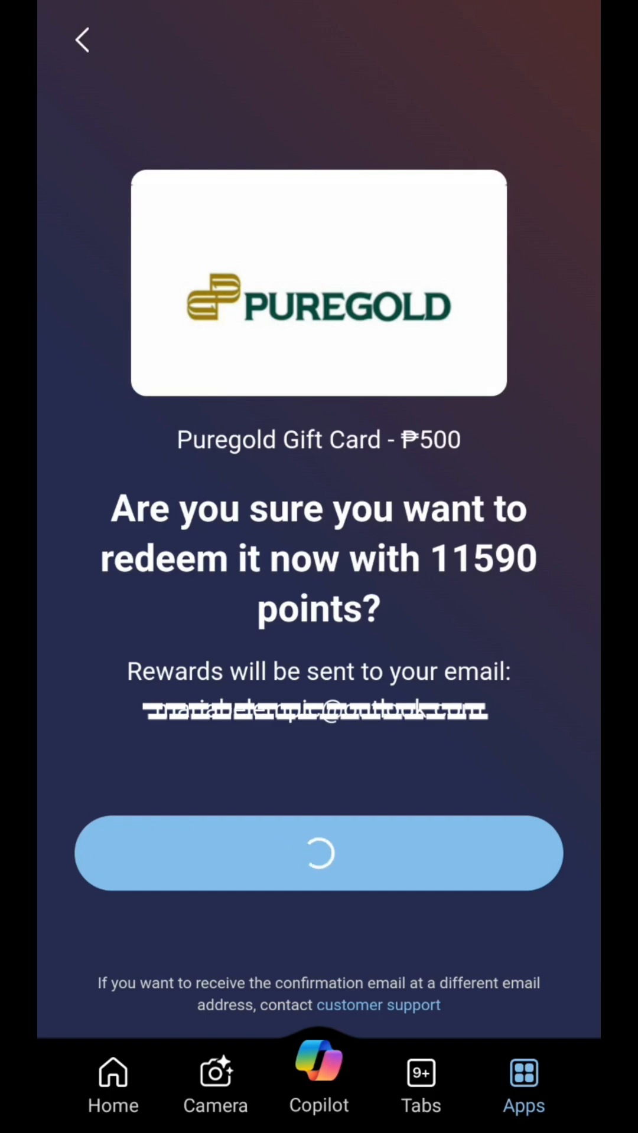
left_click(318, 853)
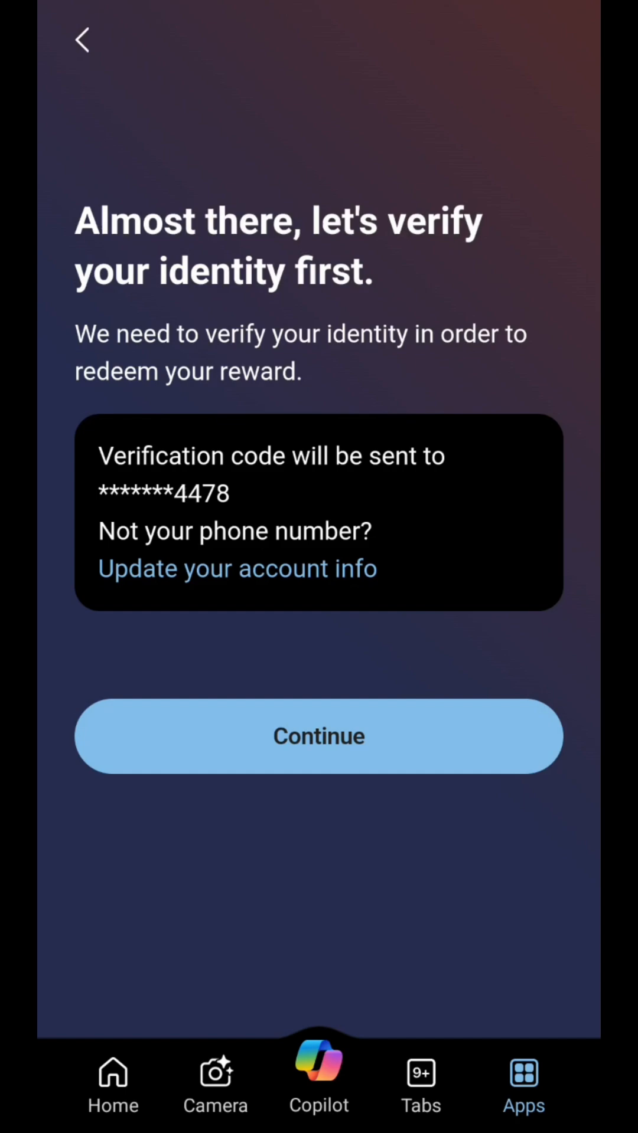
Step: Request a verification code sent to the phone ending 4478
left_click(318, 736)
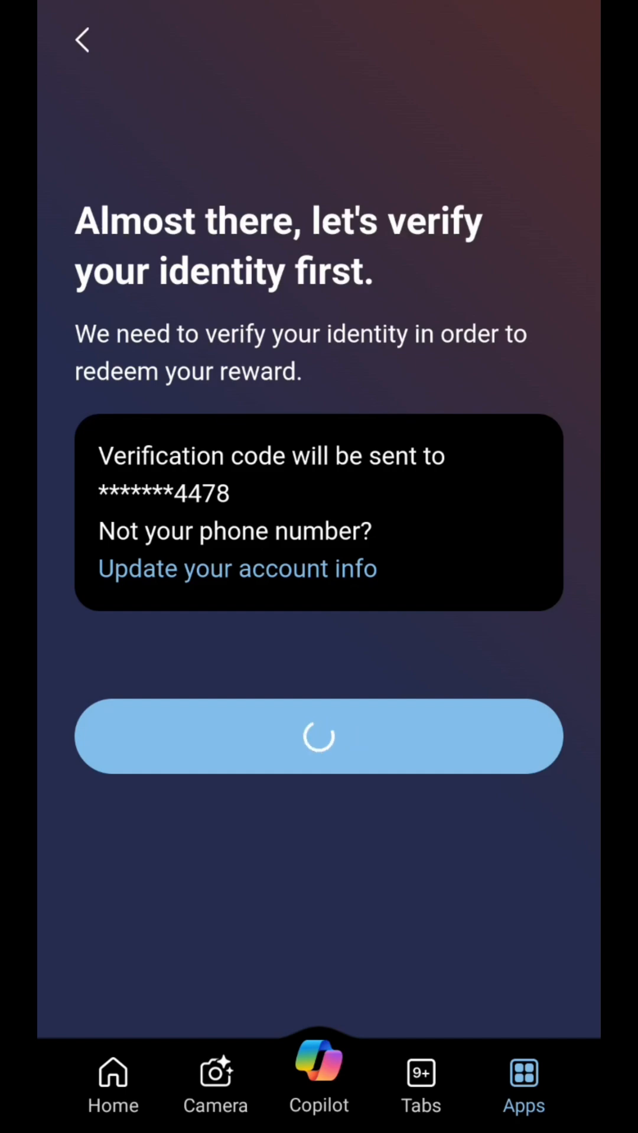
left_click(318, 737)
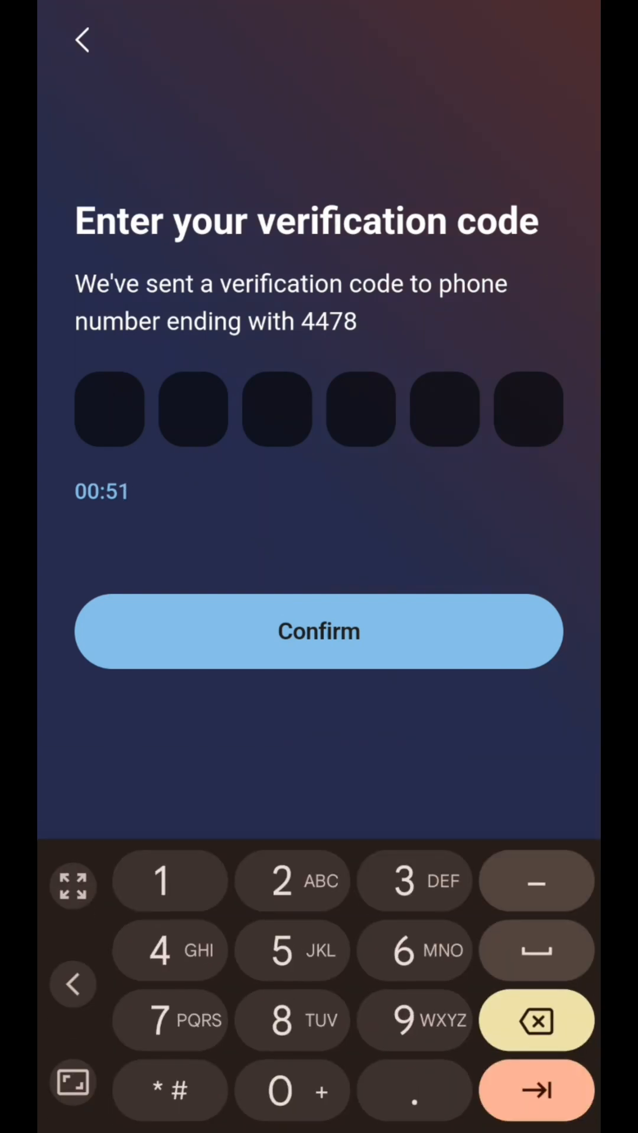
Step: Enter the SMS verification code and submit it to finish the redemption
left_click(291, 950)
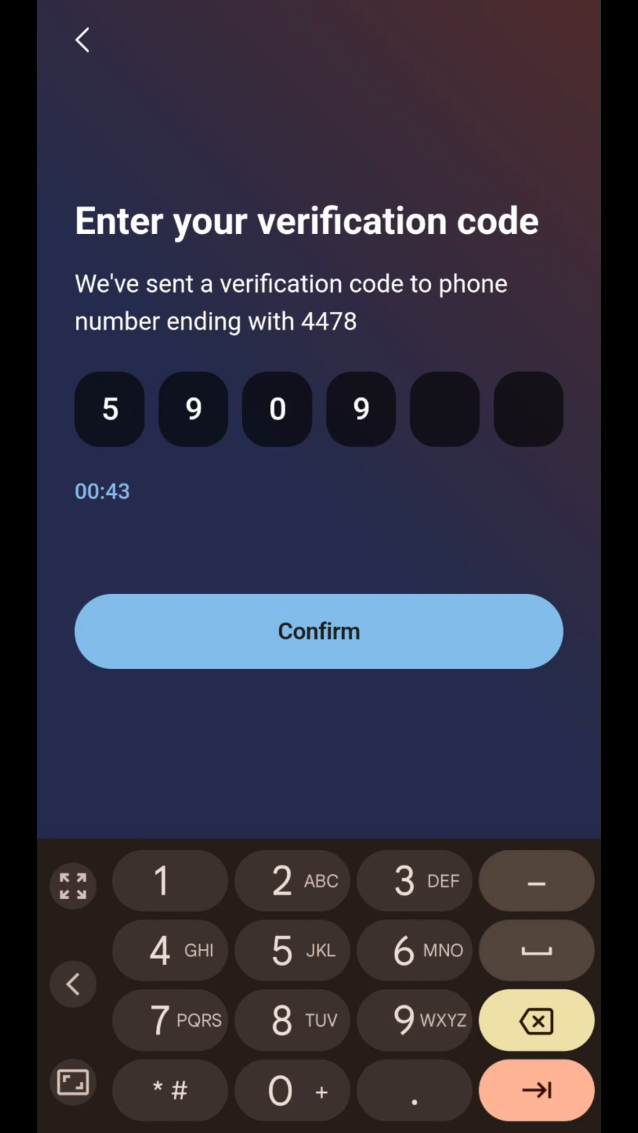
type("08")
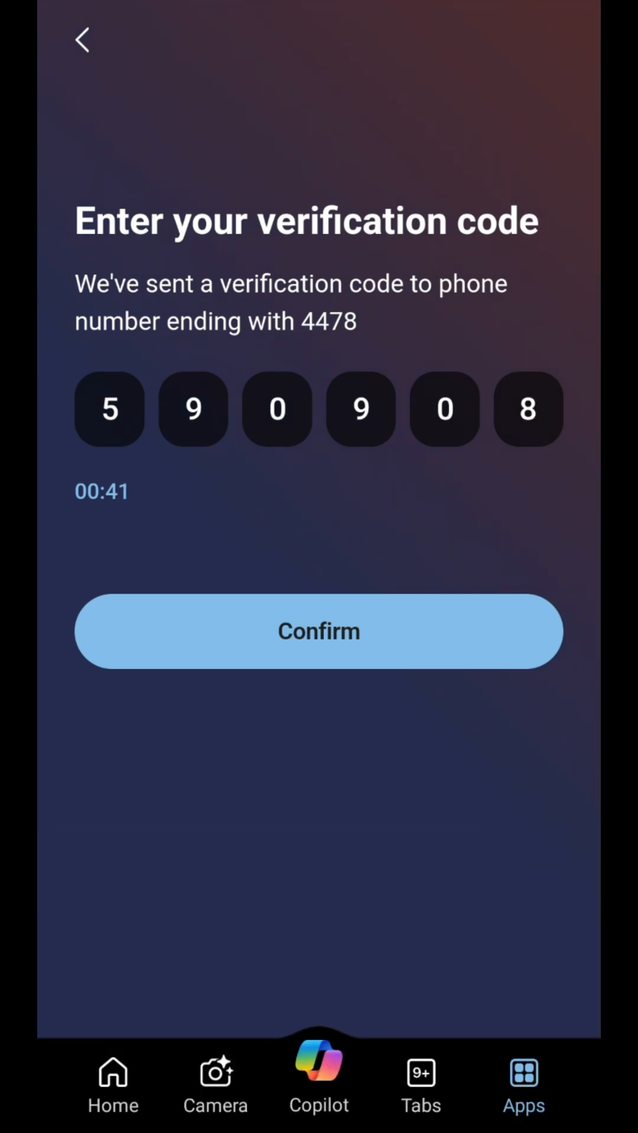
left_click(318, 631)
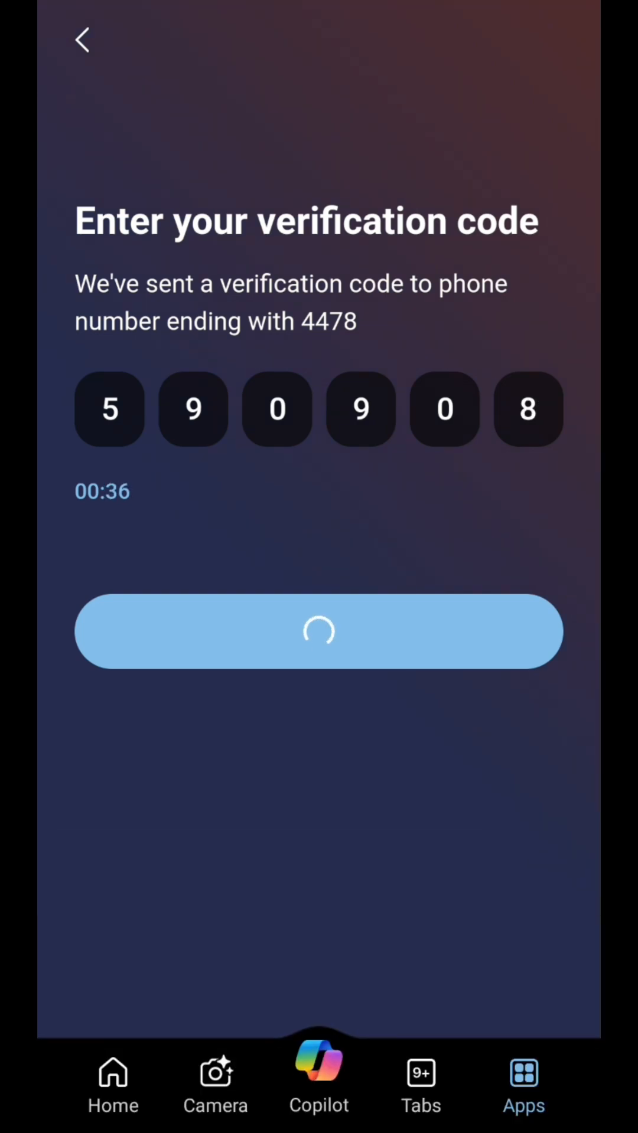
left_click(318, 631)
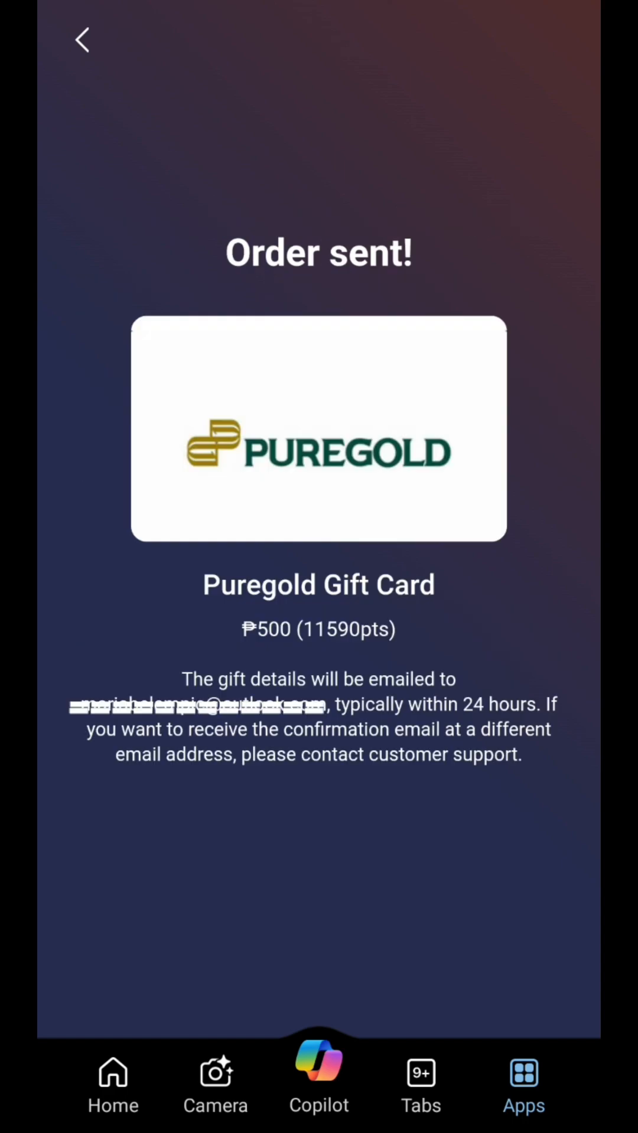